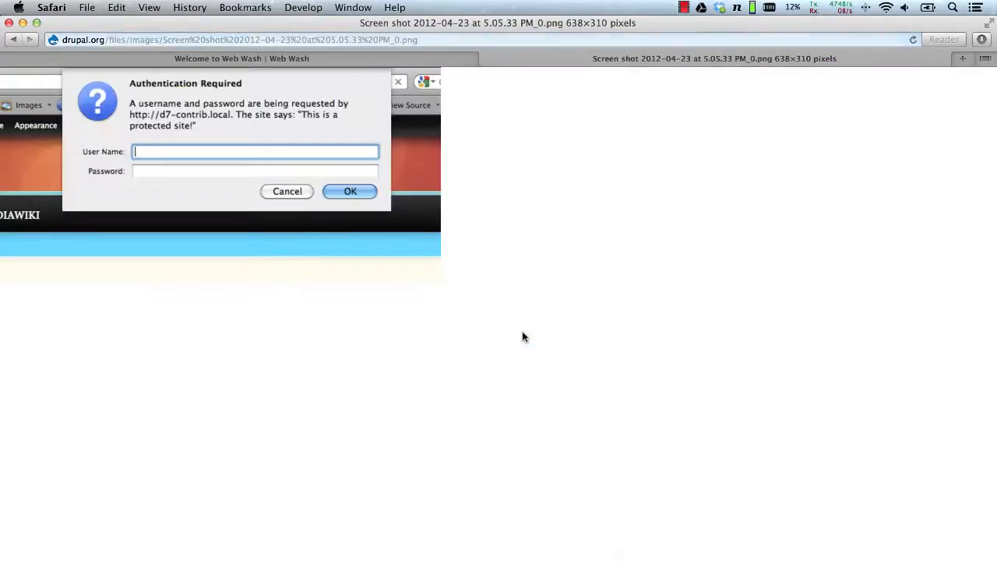
- Go back from the screenshot image to the Shield project page on drupal.org
left_click(287, 190)
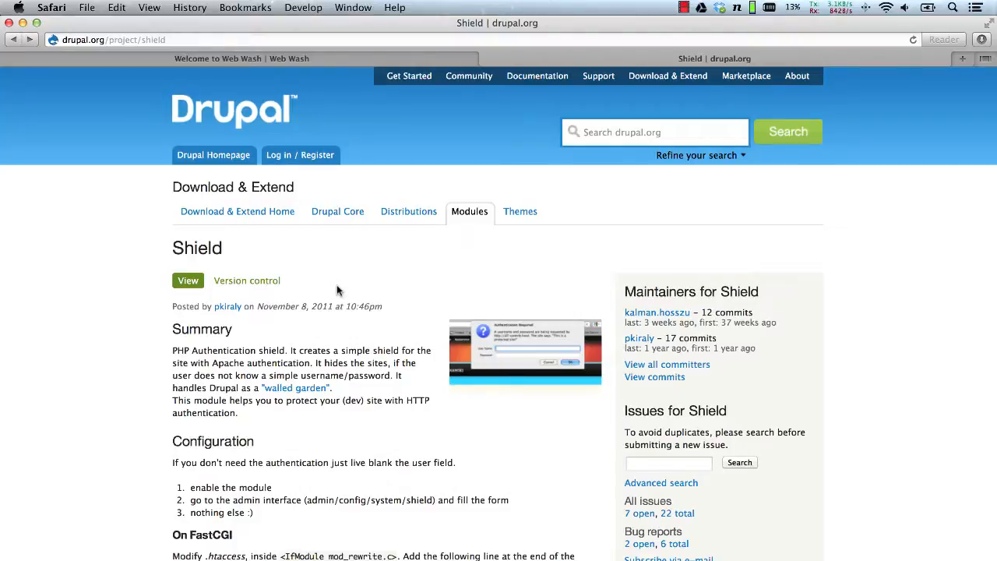
- On the local Web Wash site, filter Modules by 'sh', enable PHP Authentication shield and save the configuration
left_click(241, 59)
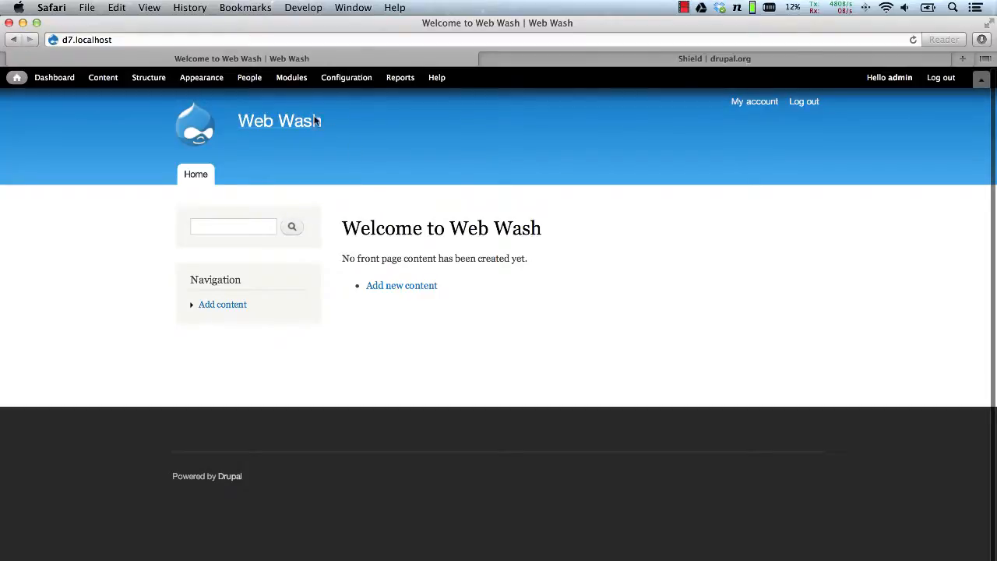
left_click(292, 78)
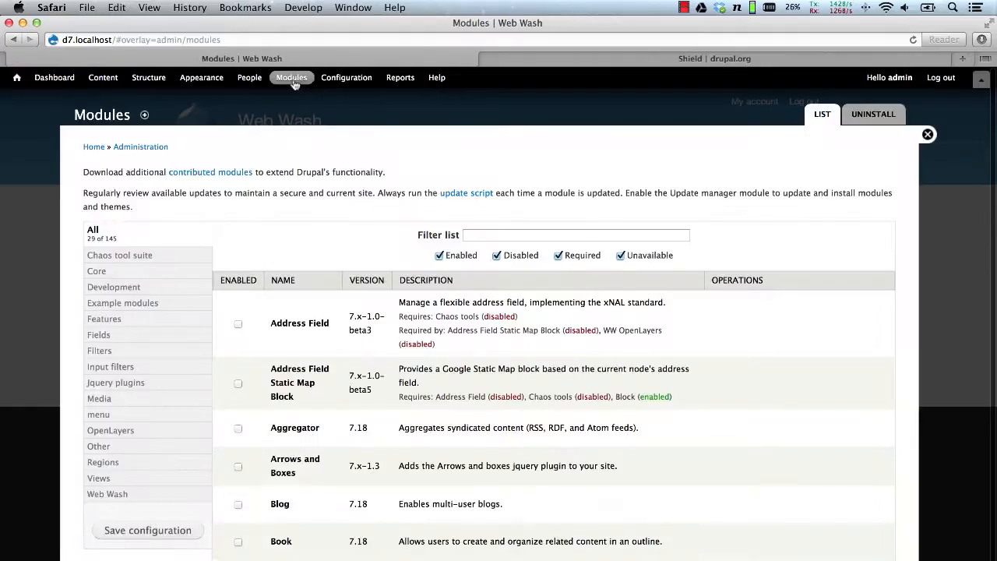
type("shield")
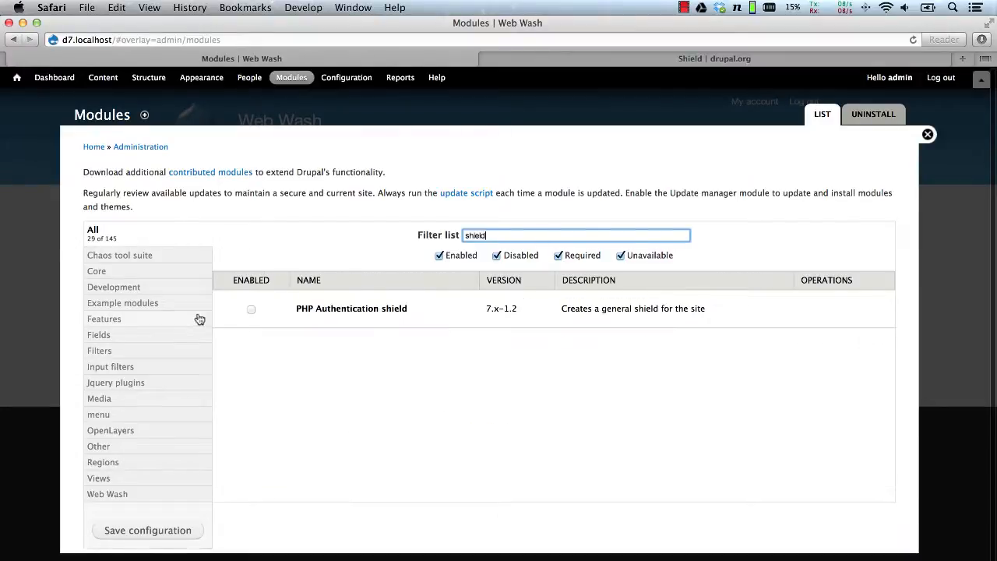
left_click(250, 308)
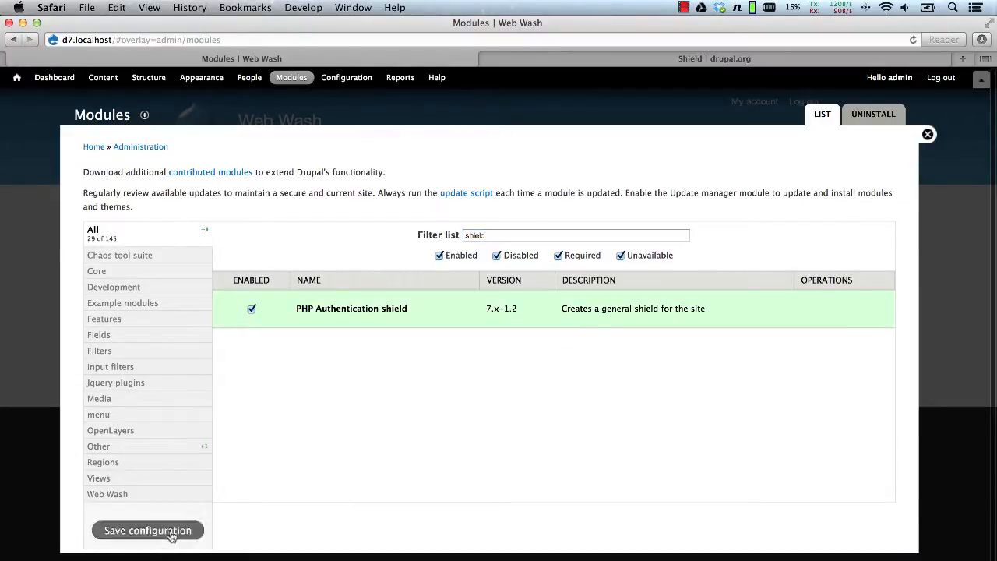
left_click(147, 529)
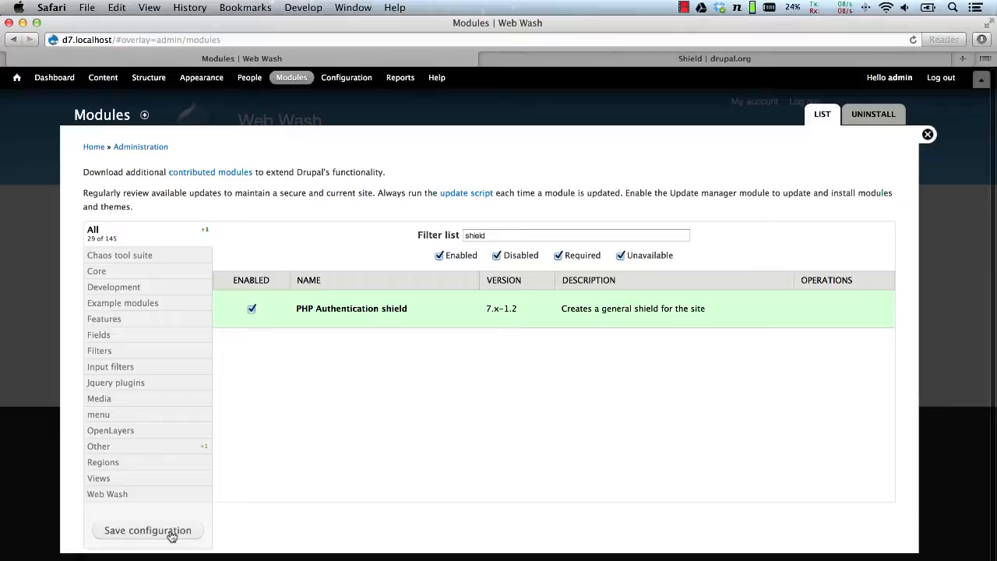
left_click(147, 530)
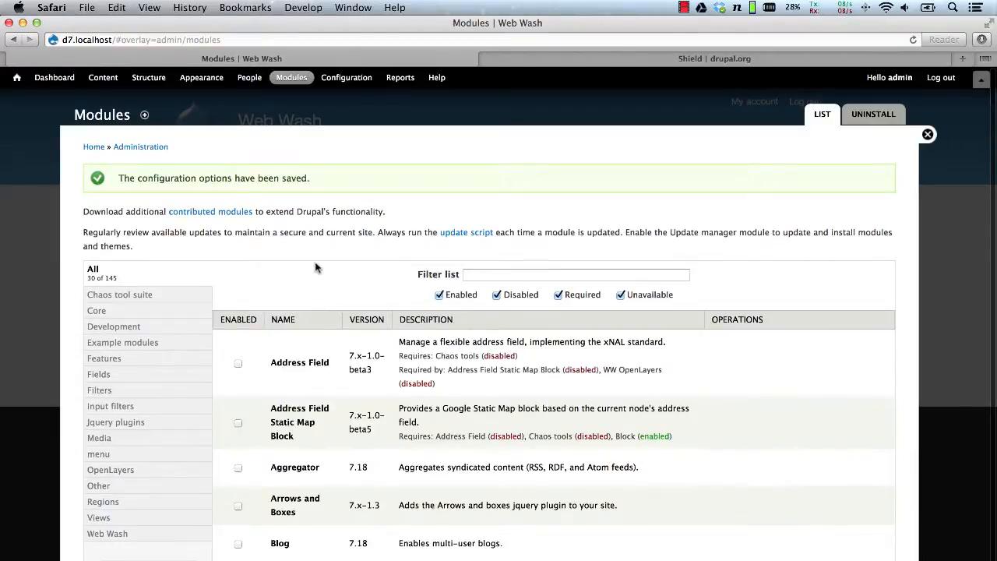
mouse_move(328, 66)
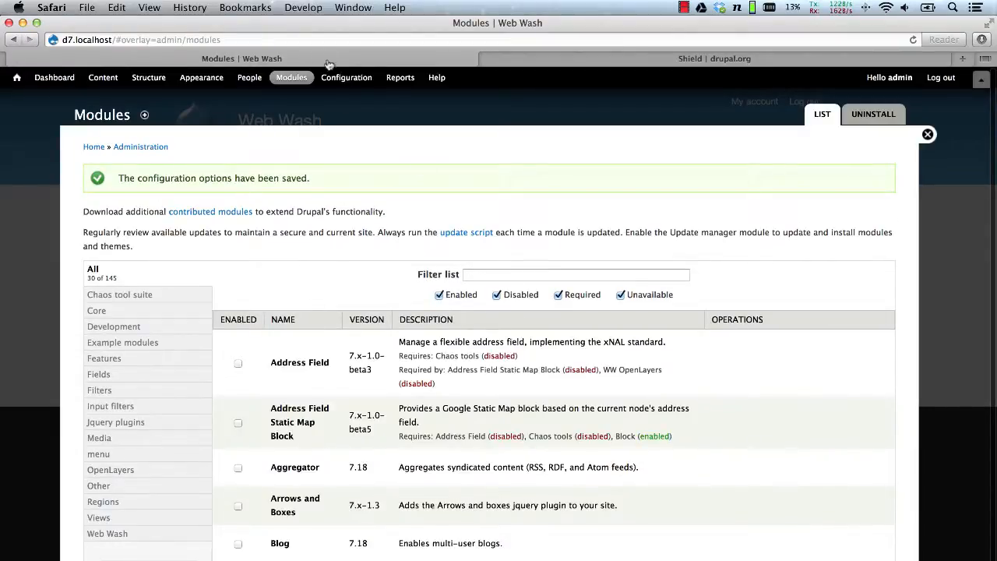
left_click(346, 78)
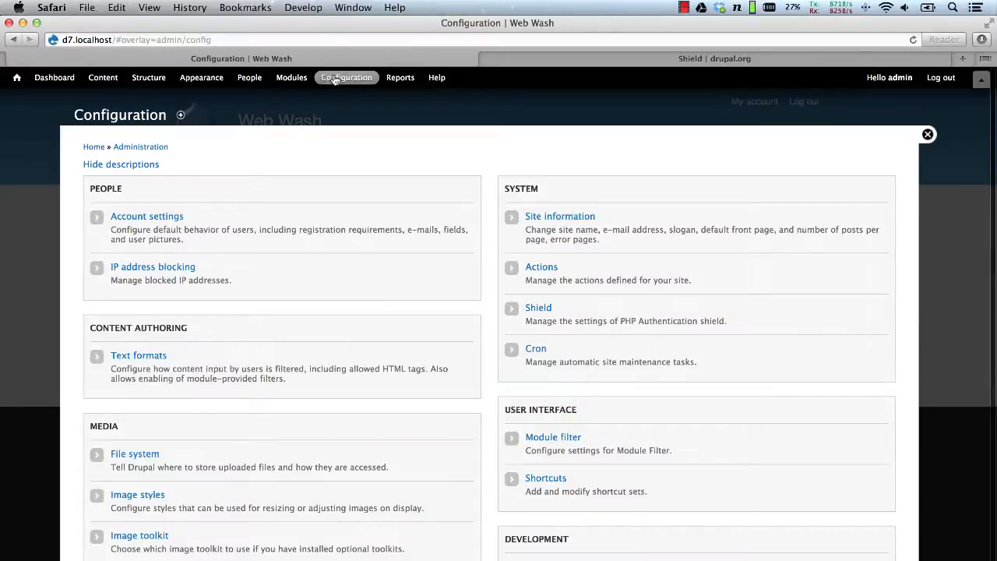
mouse_move(539, 307)
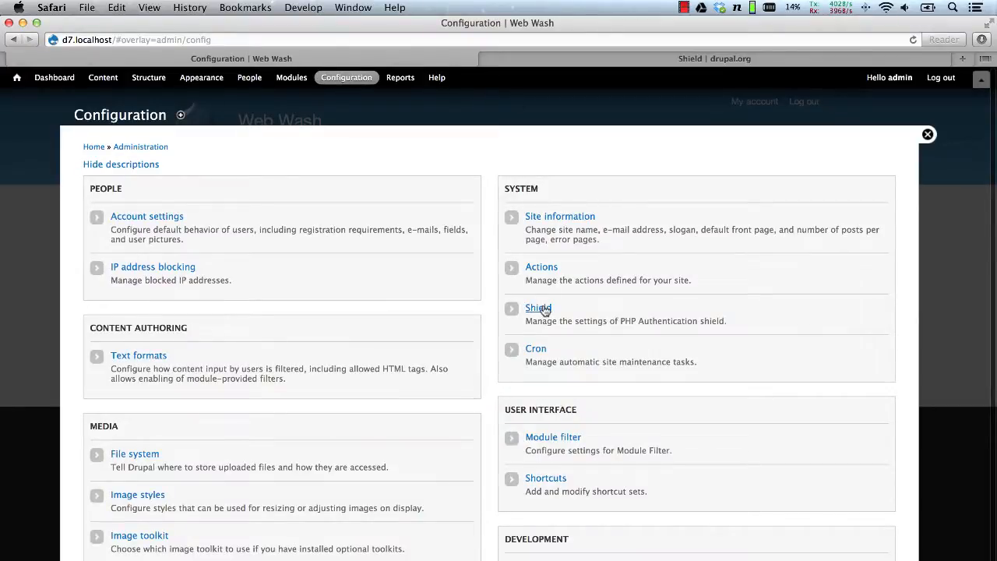
left_click(539, 308)
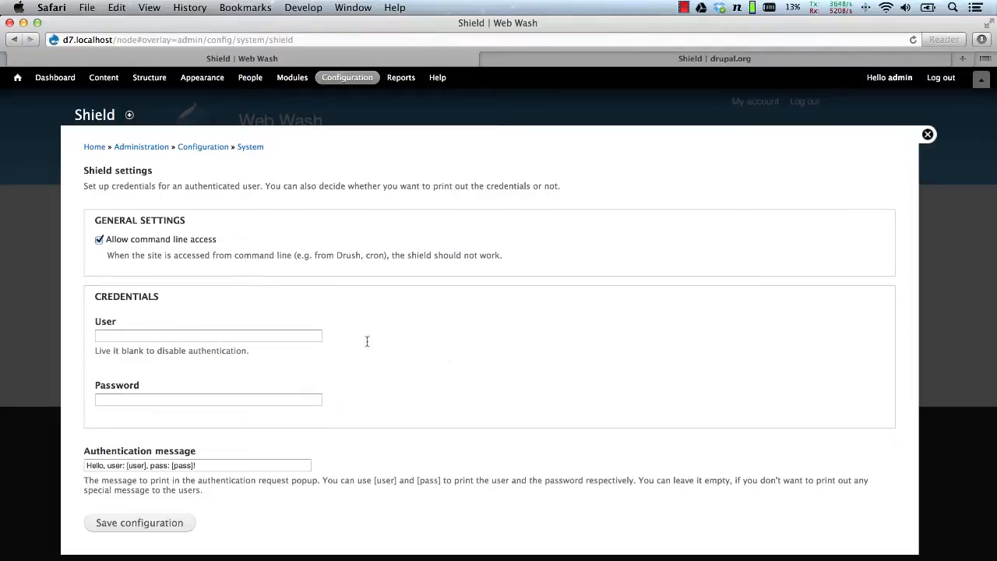
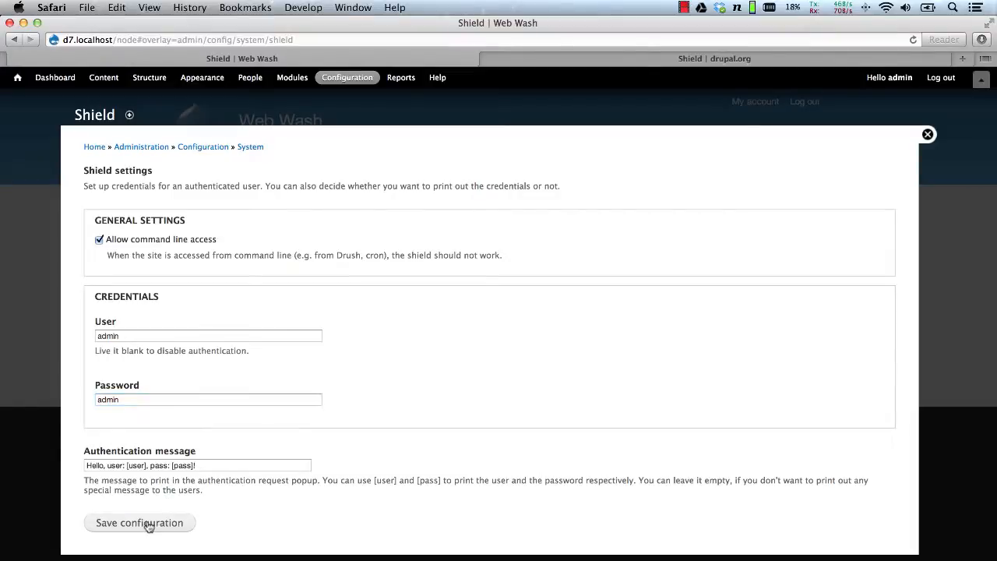
left_click(140, 524)
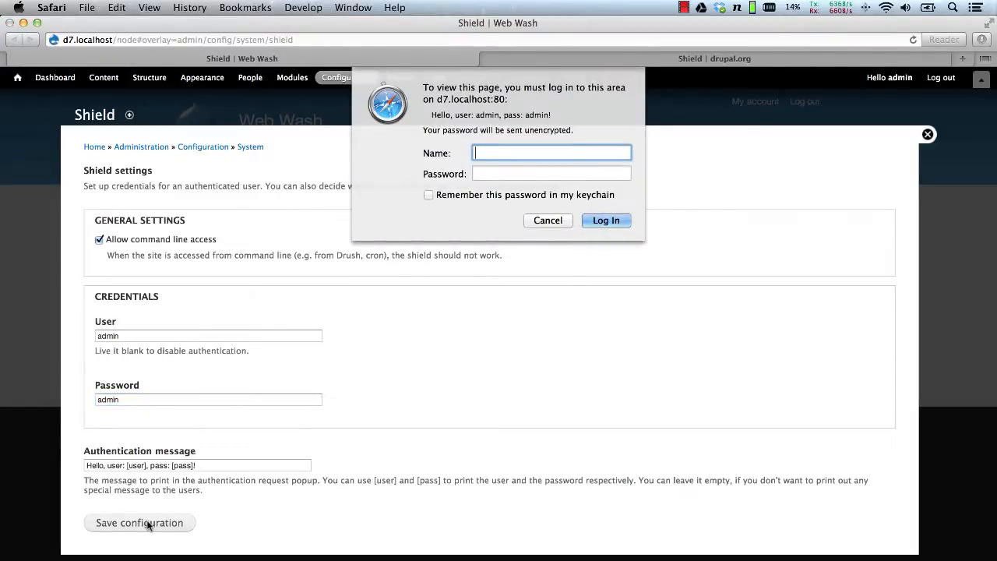
type("ad")
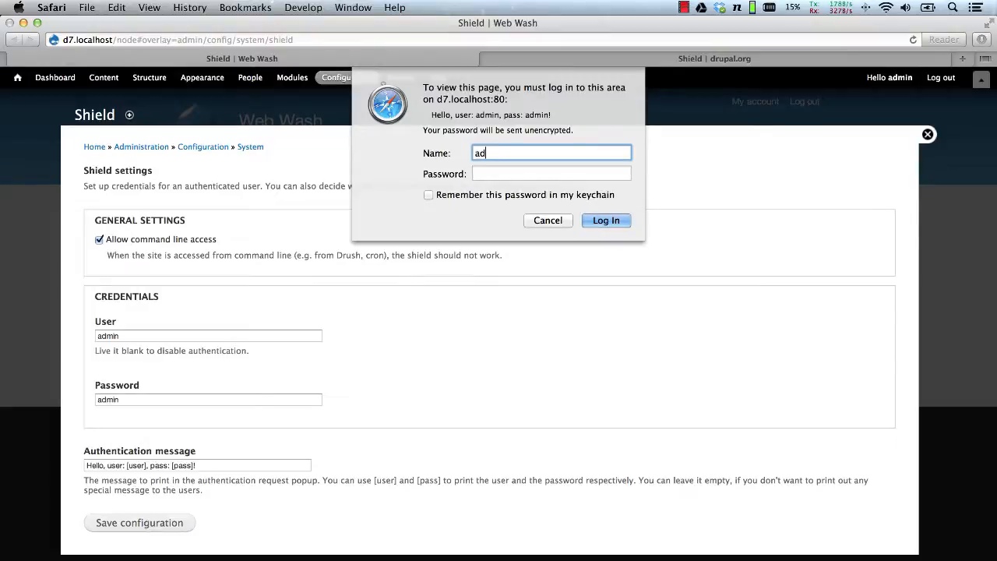
type("admin")
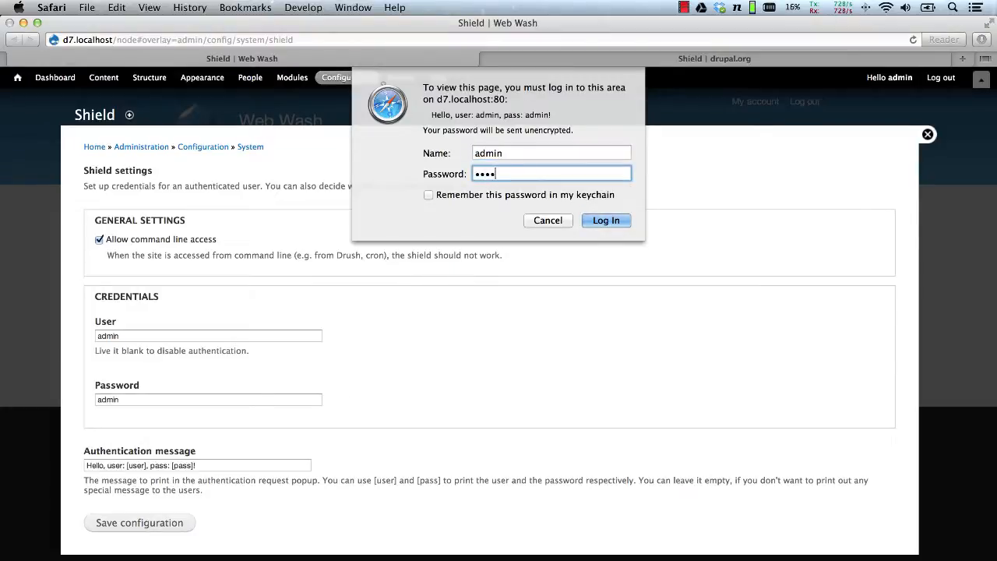
left_click(606, 219)
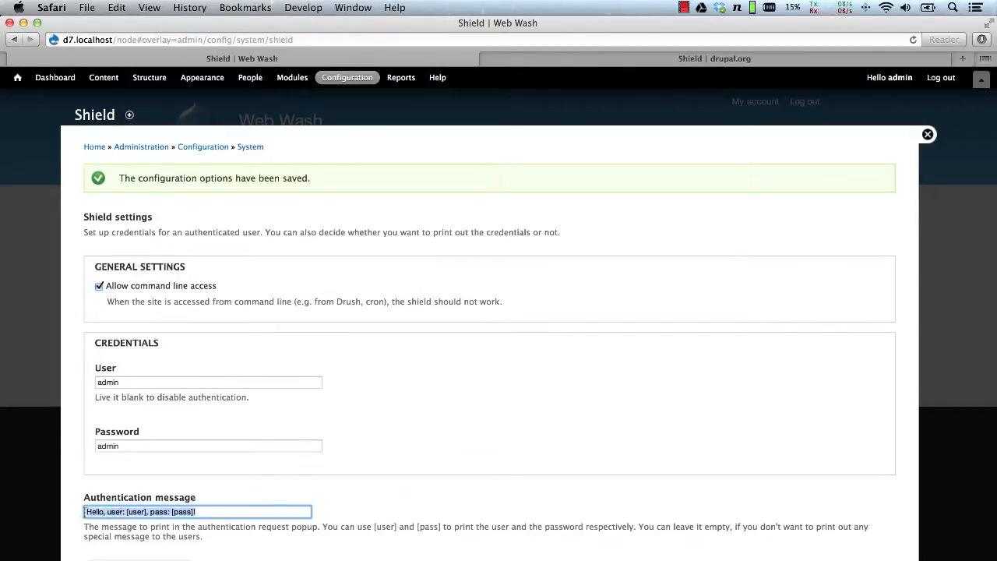
- Replace the default Authentication message text with 'Welcome dev'
left_click(226, 512)
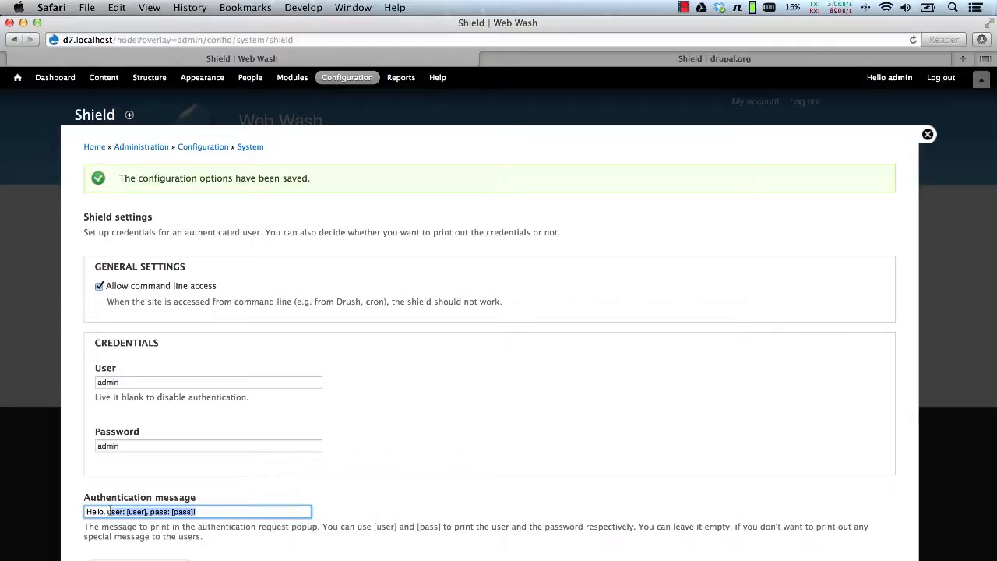
type("H")
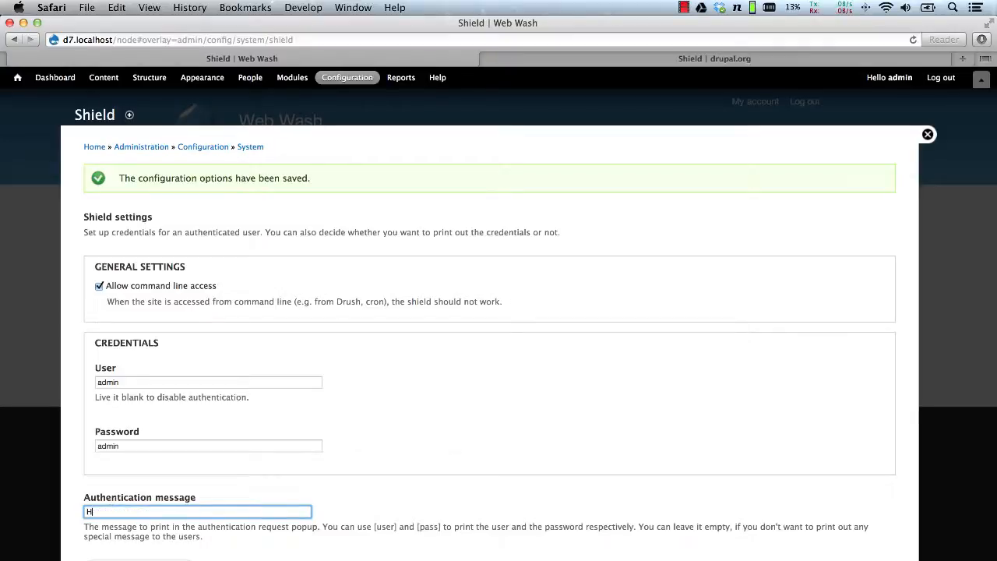
type("Wed")
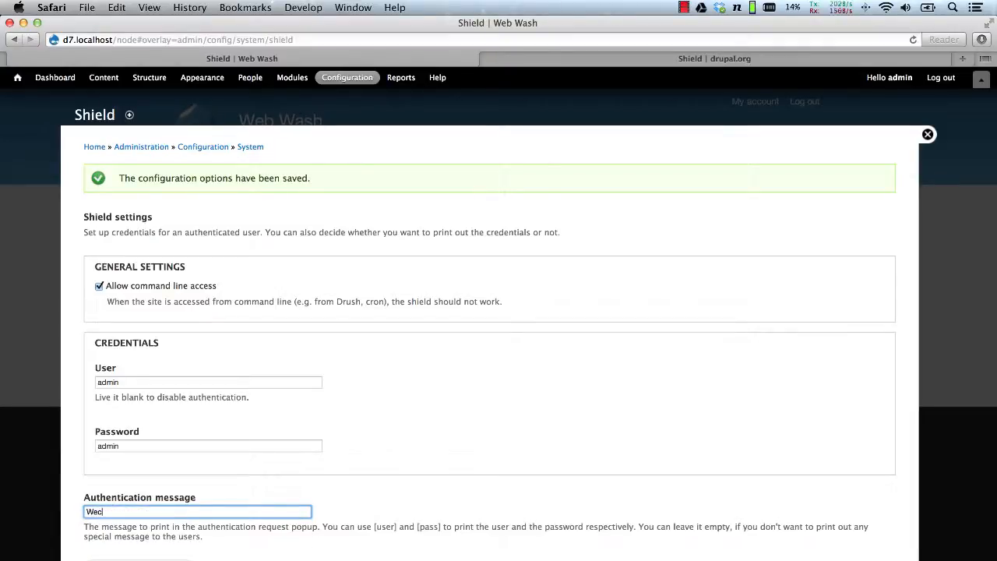
type("Welcome dev")
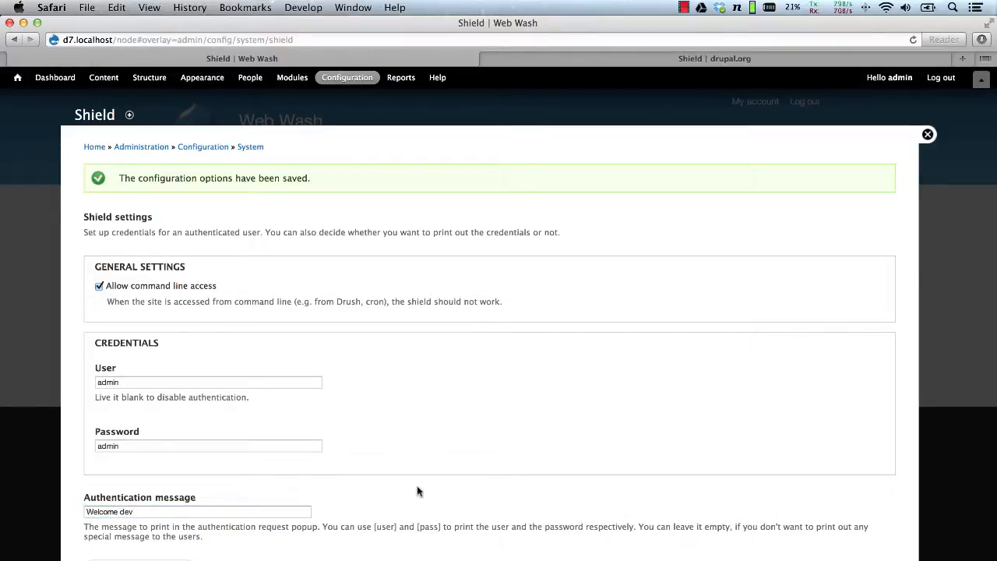
mouse_move(857, 154)
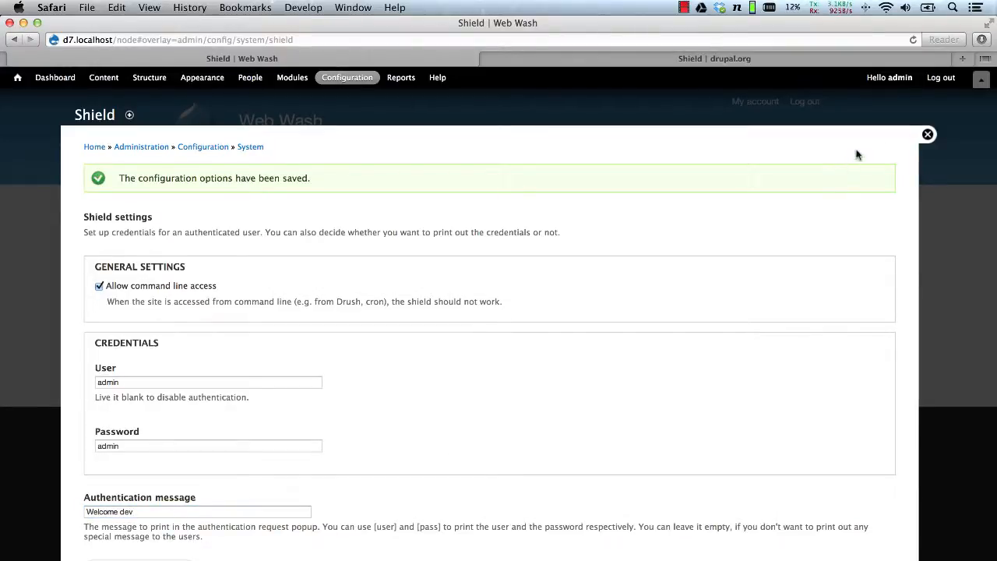
mouse_move(347, 458)
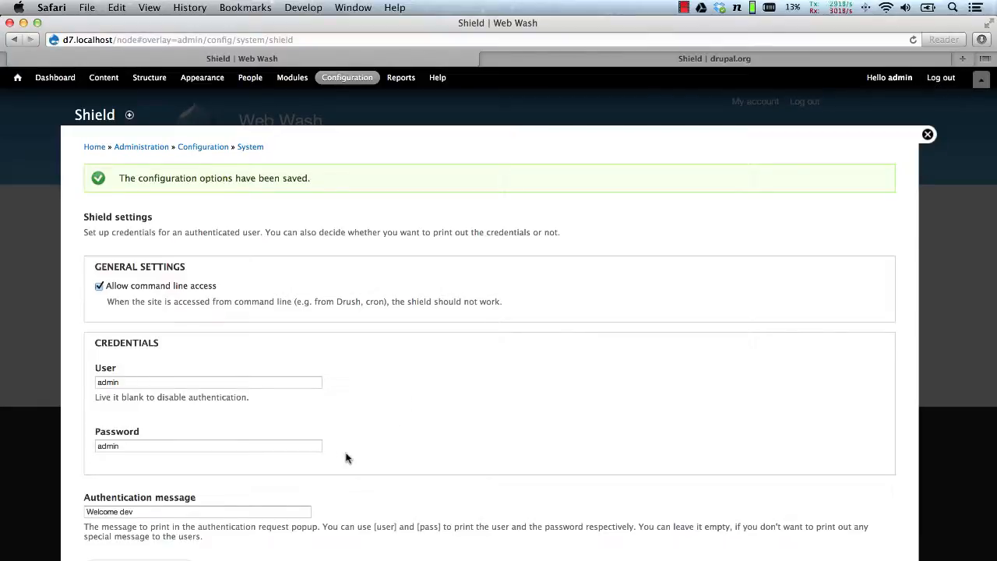
left_click(941, 78)
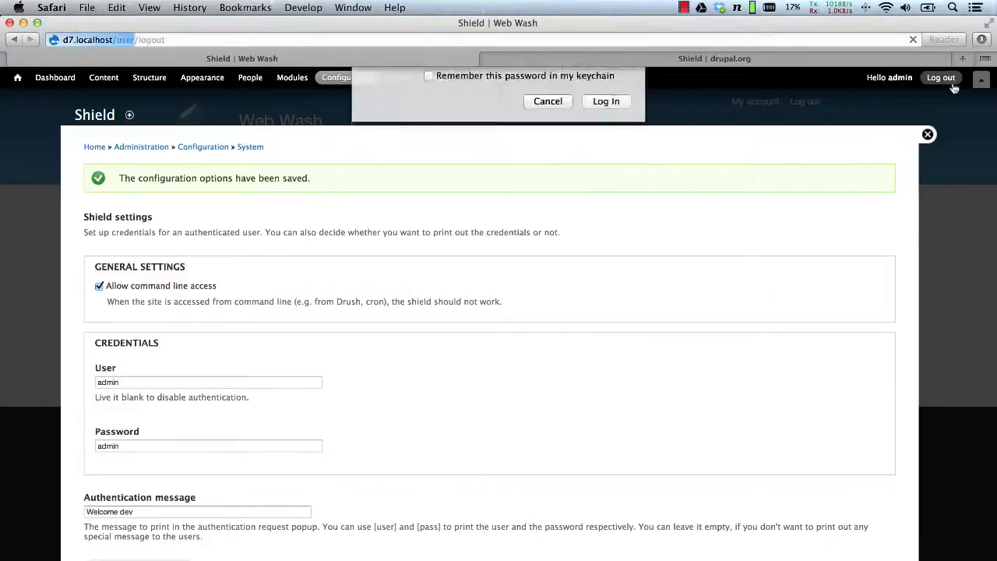
left_click(941, 78)
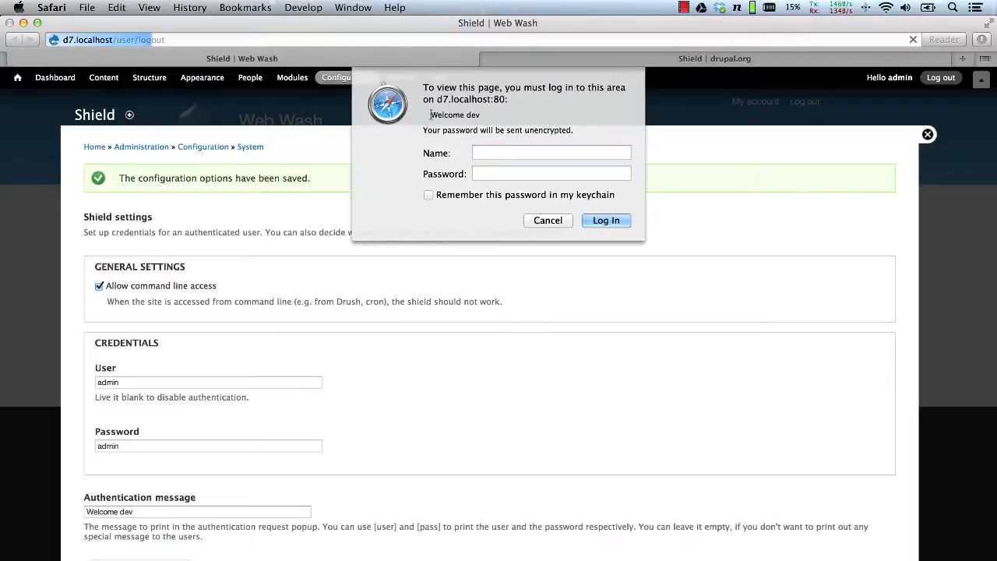
type("d7.localhost/node")
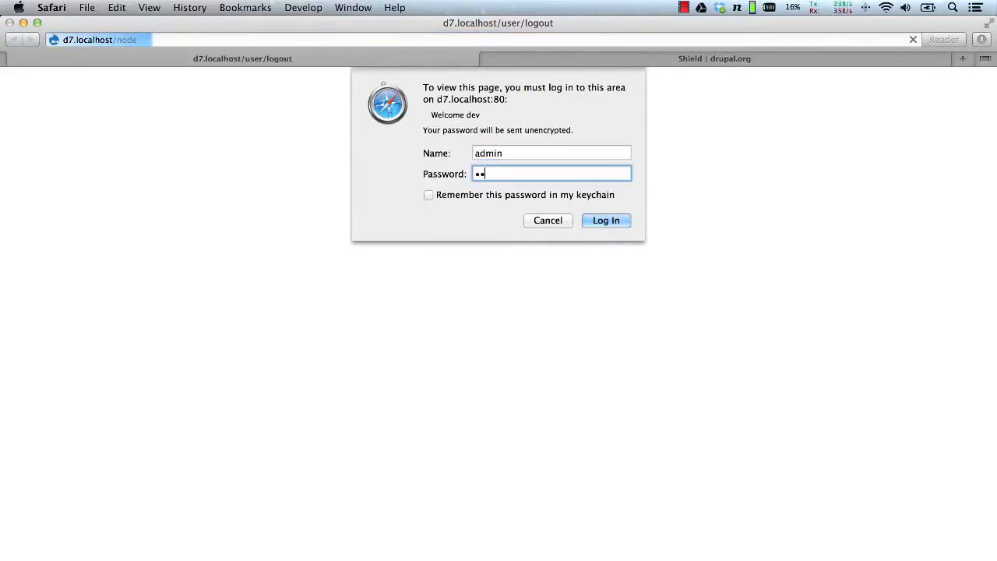
left_click(604, 220)
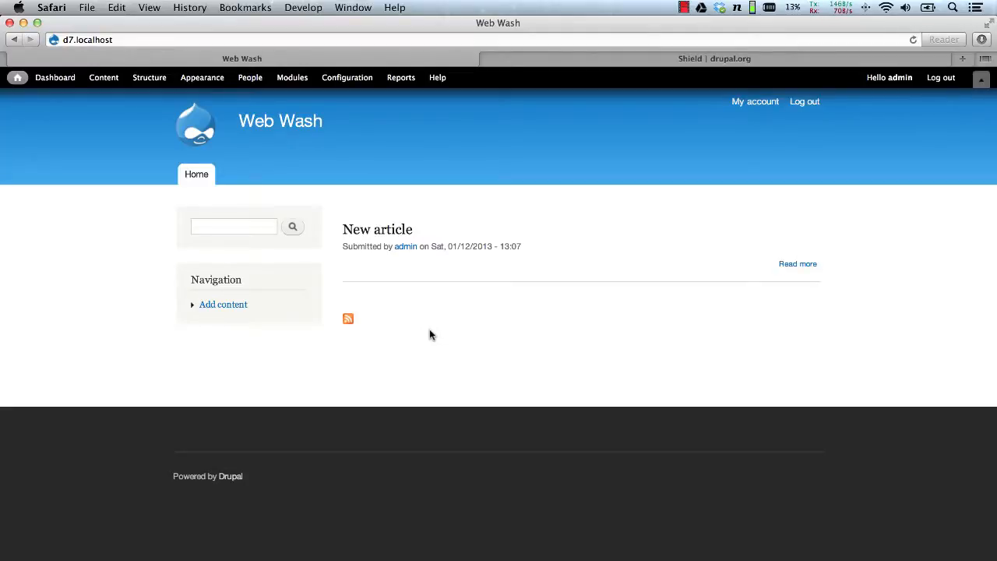
left_click(714, 59)
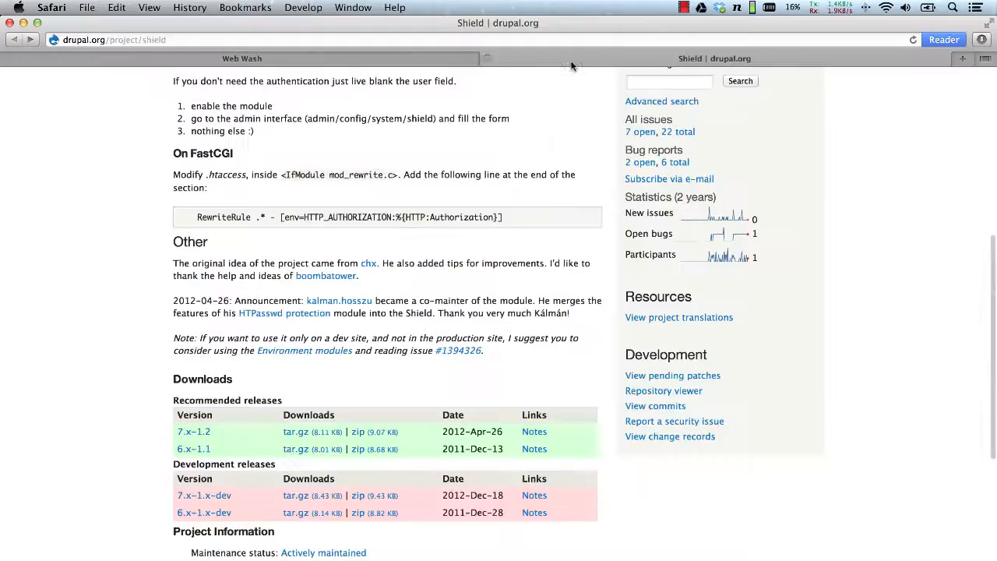